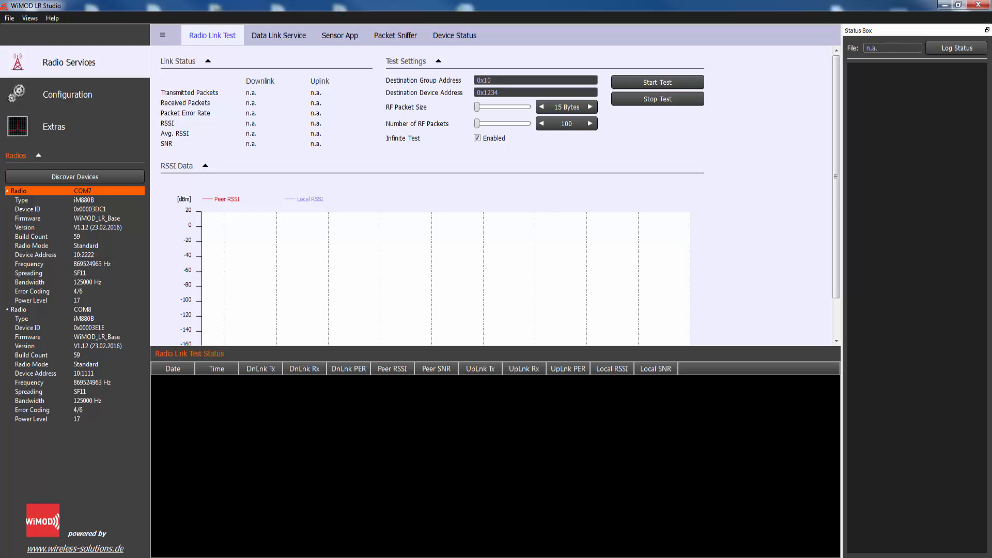
{"action": "mouse_move", "coordinate": [259, 69]}
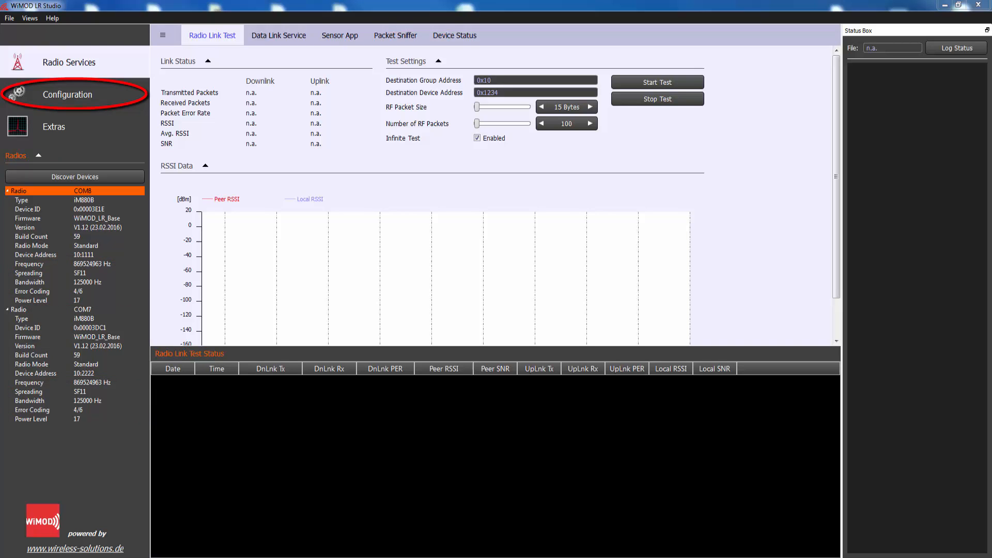
- Load the COM7 radio's settings showing device address 0x2222 and destination 0x1111
{"action": "left_click", "coordinate": [66, 94]}
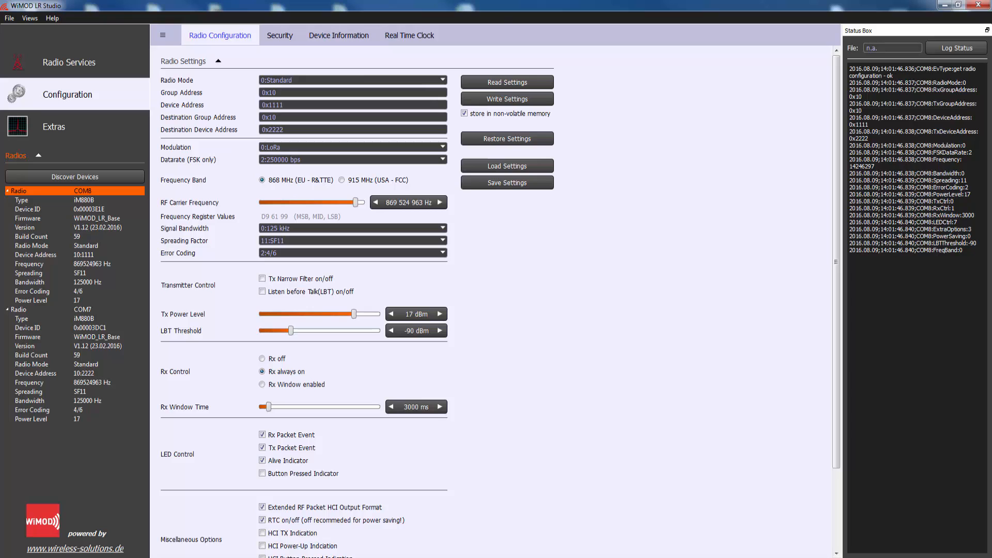
{"action": "left_click", "coordinate": [75, 309]}
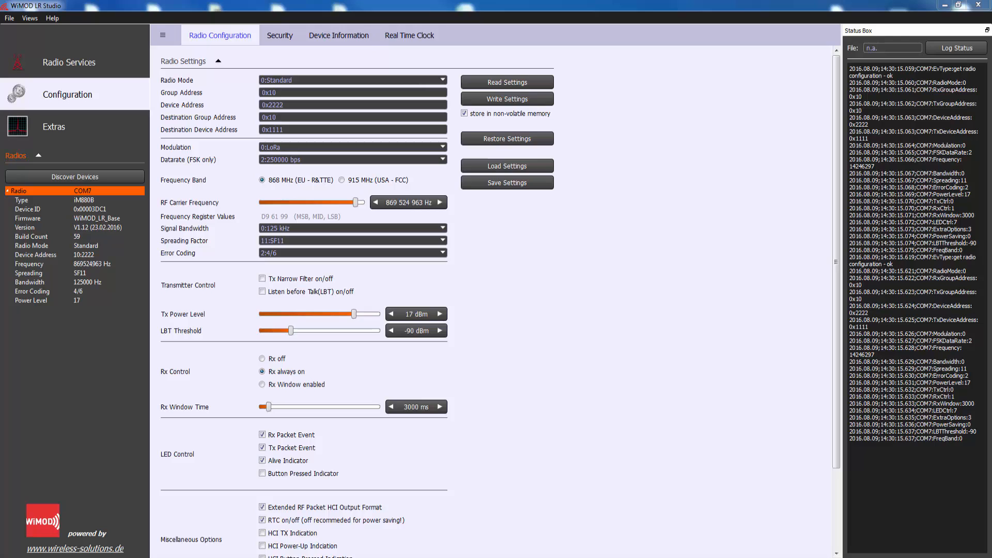
- Enter destination device address 0x1111 in the link test settings under Radio Services
{"action": "left_click", "coordinate": [68, 62]}
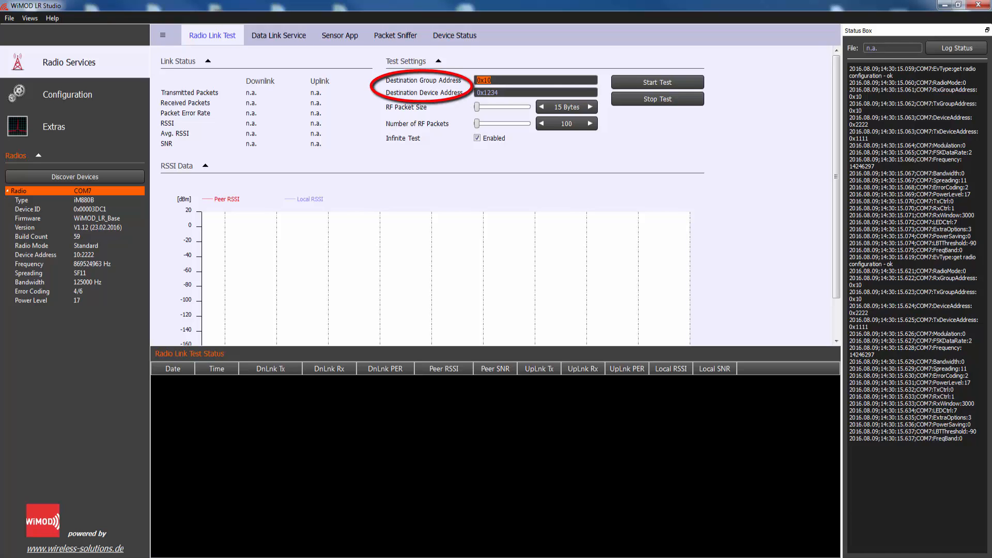
{"action": "left_click", "coordinate": [535, 92]}
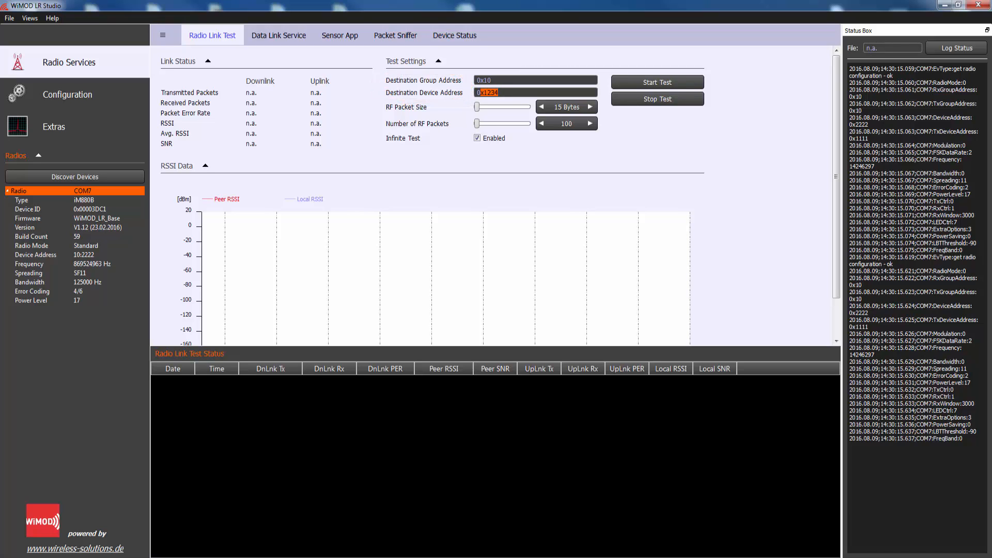
{"action": "type", "text": "0X11"}
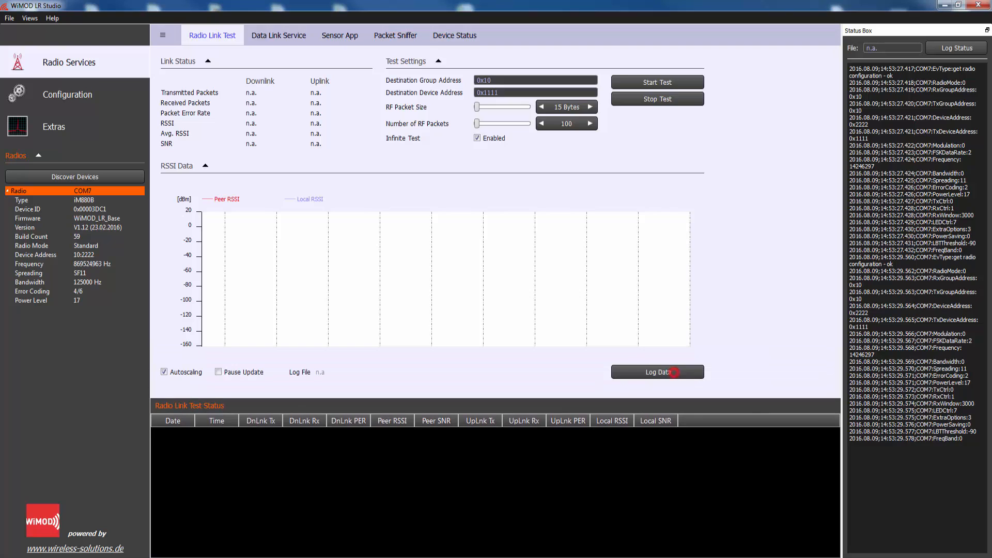
- Open a log file in Documents and start the COM7 radio link test
{"action": "left_click", "coordinate": [657, 372]}
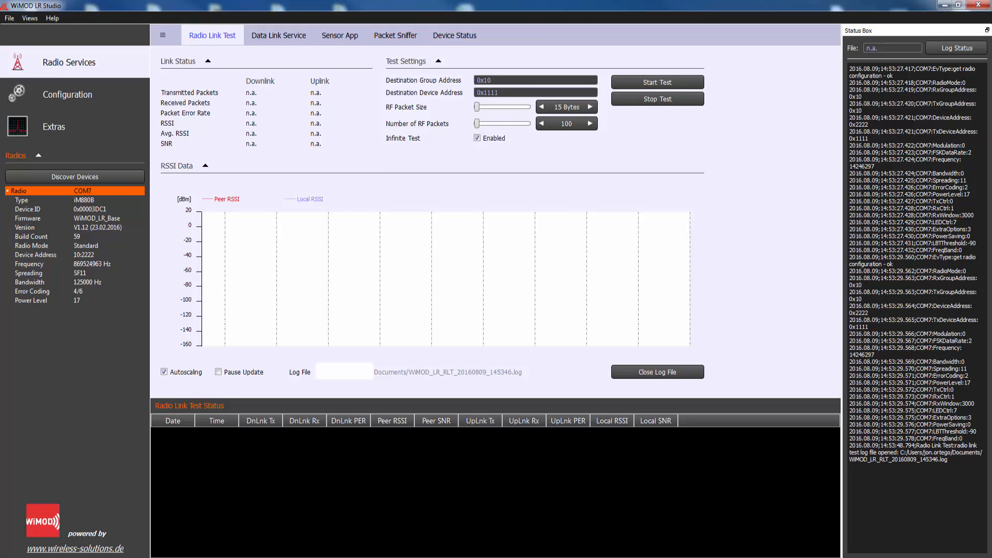
{"action": "left_click", "coordinate": [657, 82]}
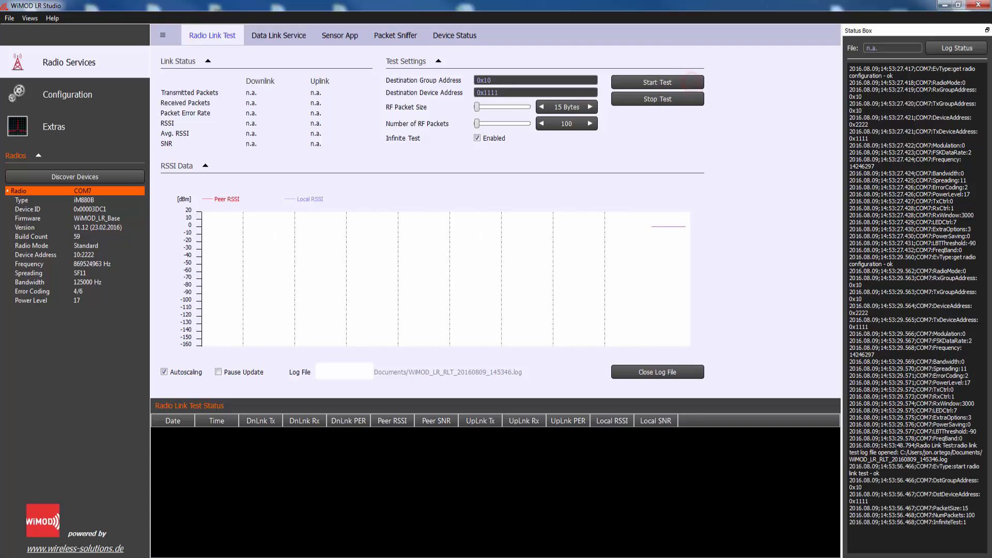
- Let 9 packets exchange each way at 0% error, then stop the test
{"action": "left_click", "coordinate": [657, 83]}
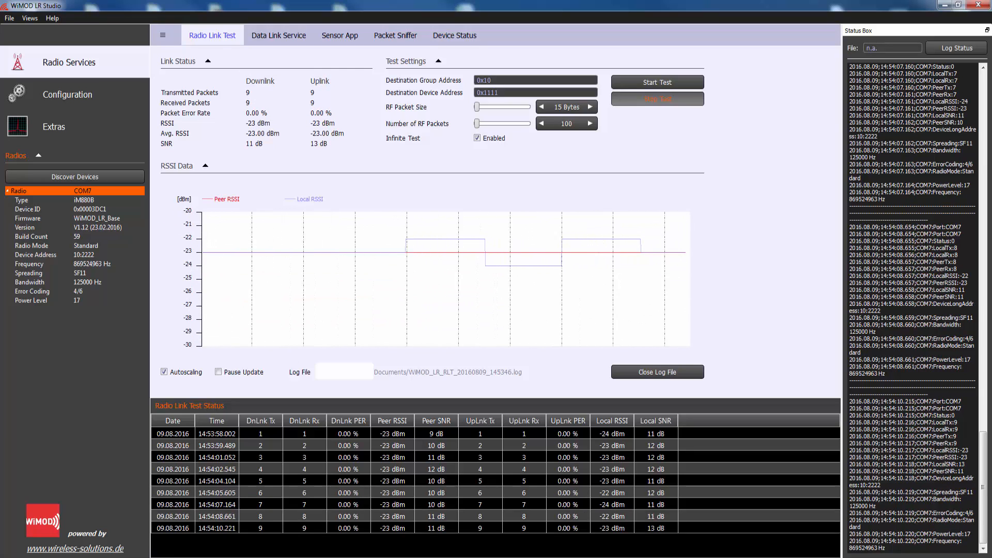
{"action": "left_click", "coordinate": [657, 82]}
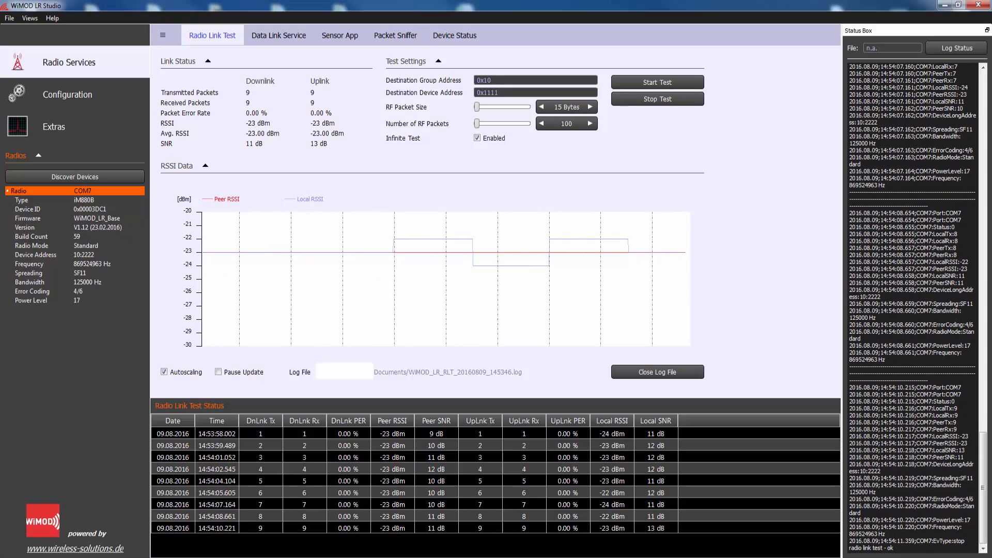